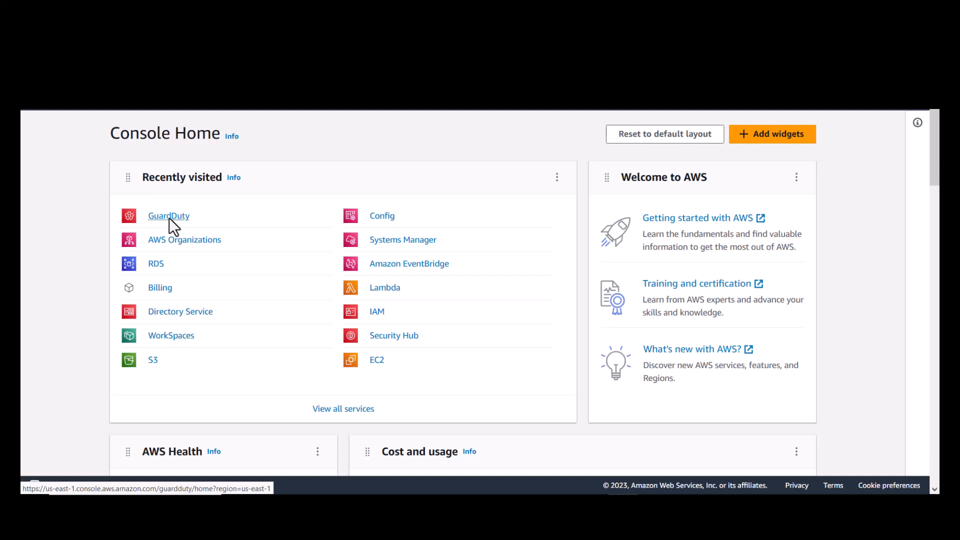
Step: Go to the GuardDuty service from Recently visited on Console Home
{"action": "left_click", "coordinate": [168, 216]}
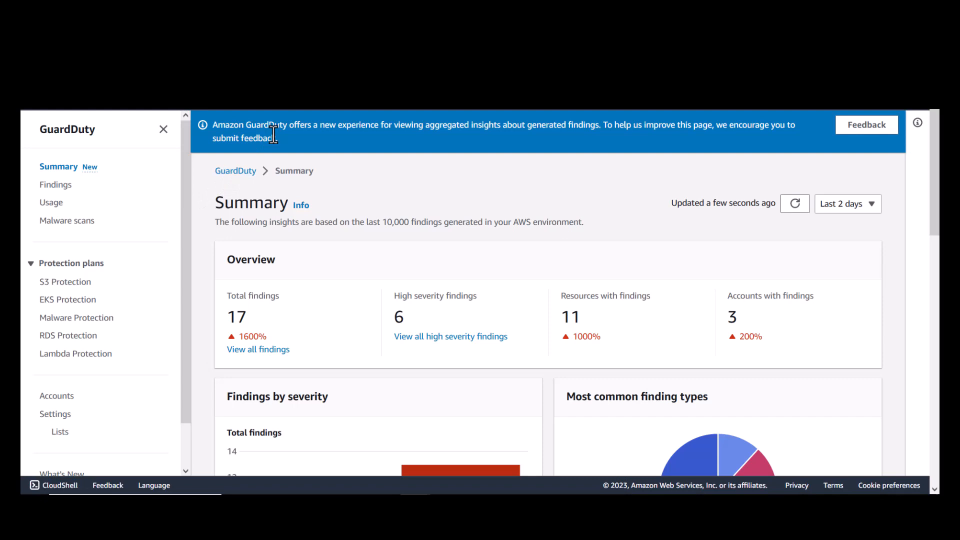
{"action": "mouse_move", "coordinate": [193, 150]}
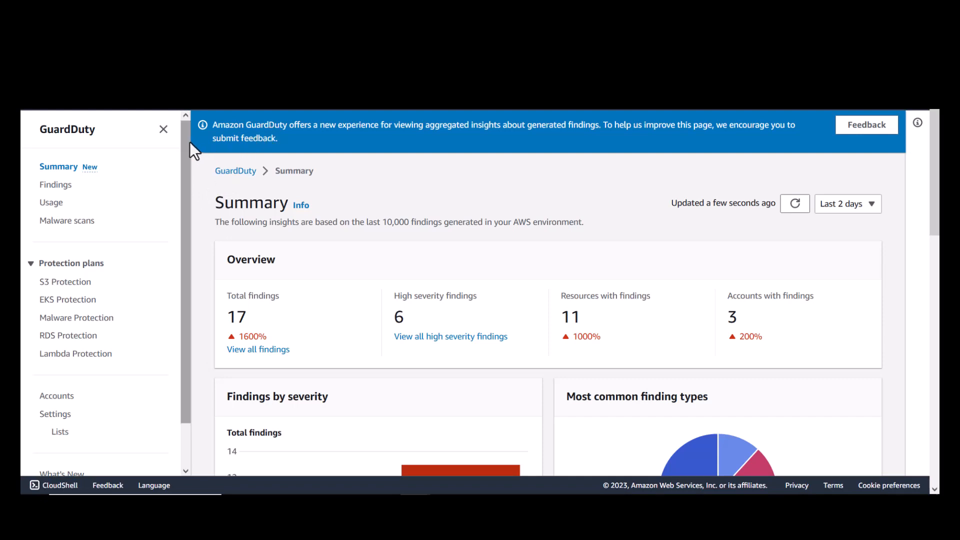
{"action": "mouse_move", "coordinate": [362, 200]}
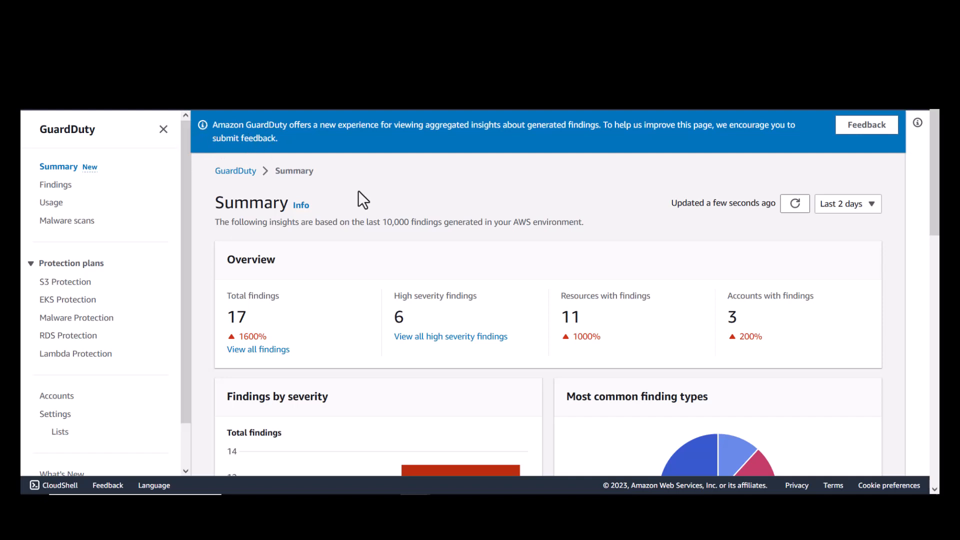
Step: Highlight the 10,000-findings limit and show the Summary time-range choices
{"action": "double_click", "coordinate": [410, 222]}
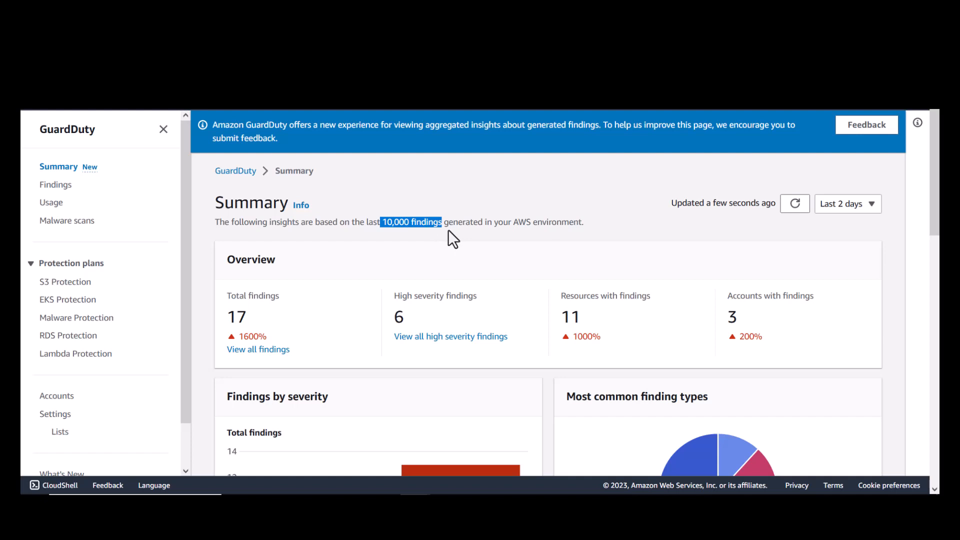
{"action": "mouse_move", "coordinate": [837, 228]}
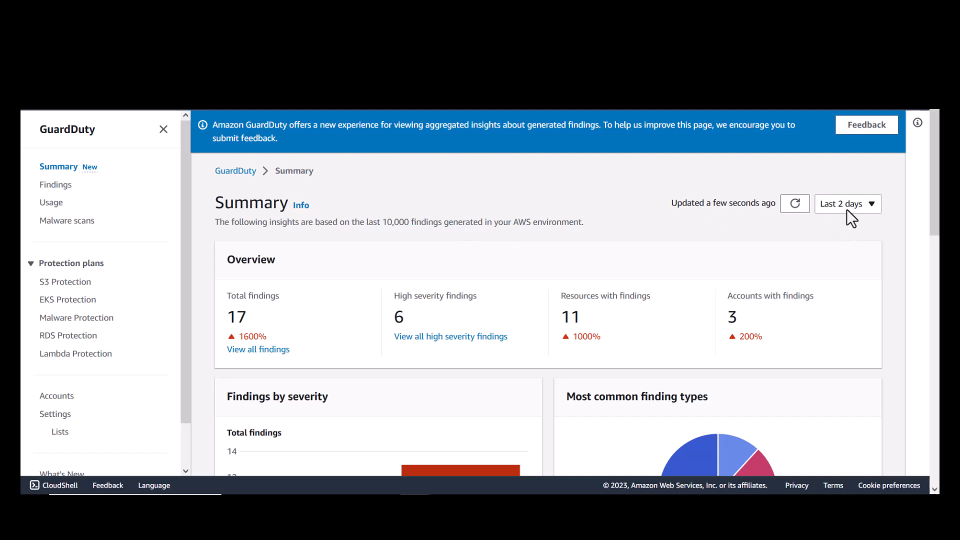
{"action": "mouse_move", "coordinate": [857, 219]}
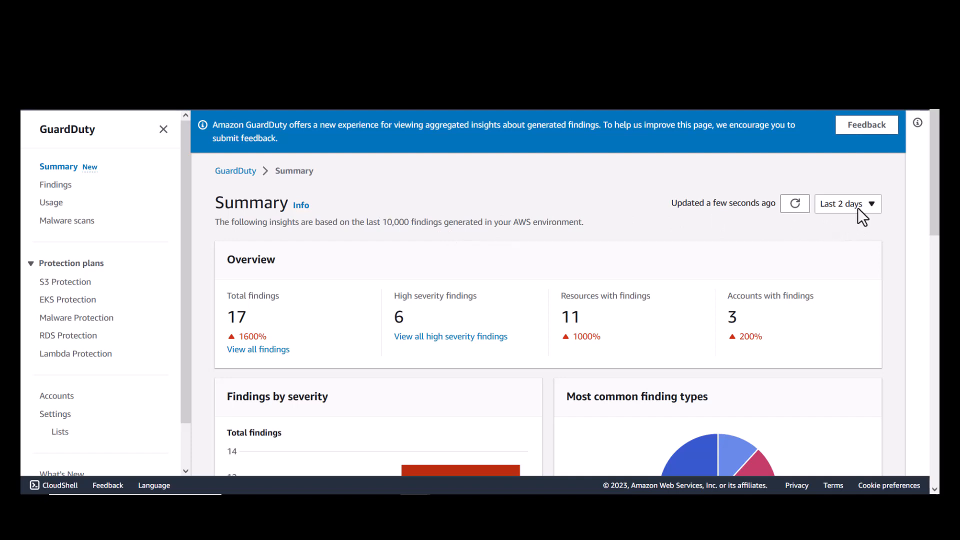
{"action": "left_click", "coordinate": [847, 203]}
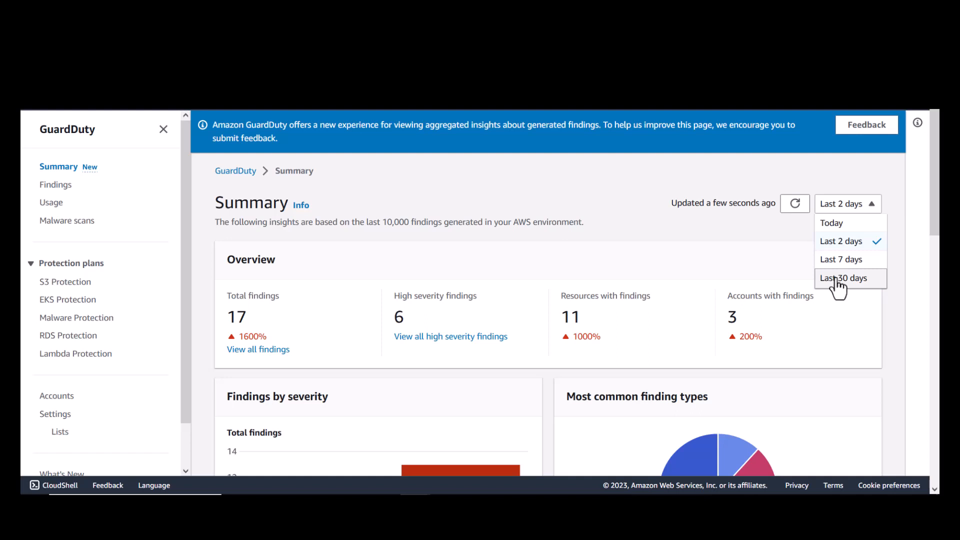
Step: Switch the Summary insights to the last 30 days
{"action": "left_click", "coordinate": [844, 278]}
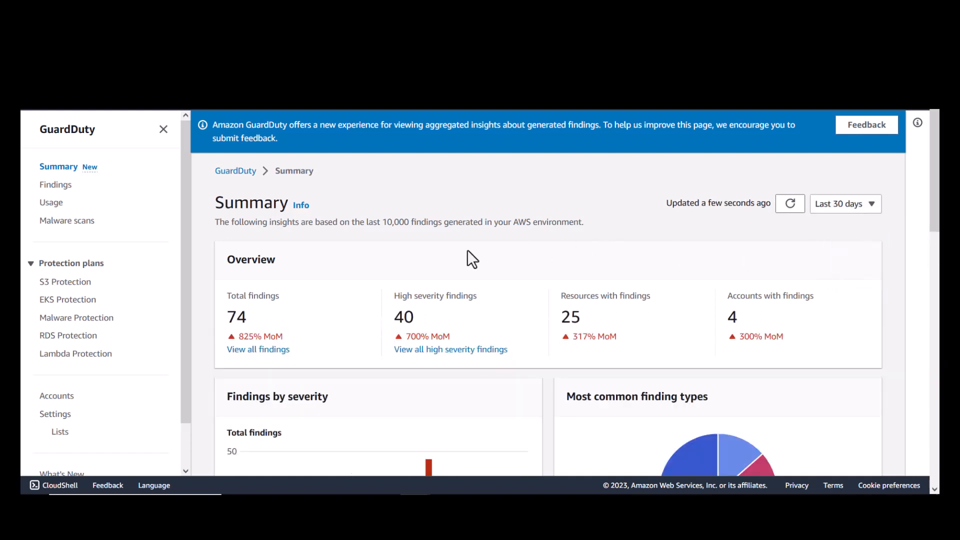
{"action": "mouse_move", "coordinate": [410, 239]}
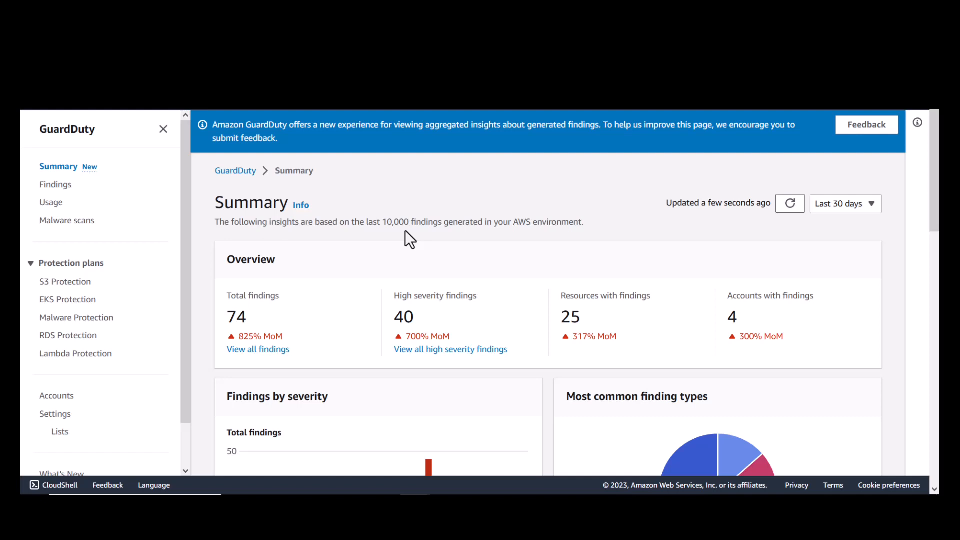
{"action": "mouse_move", "coordinate": [285, 336]}
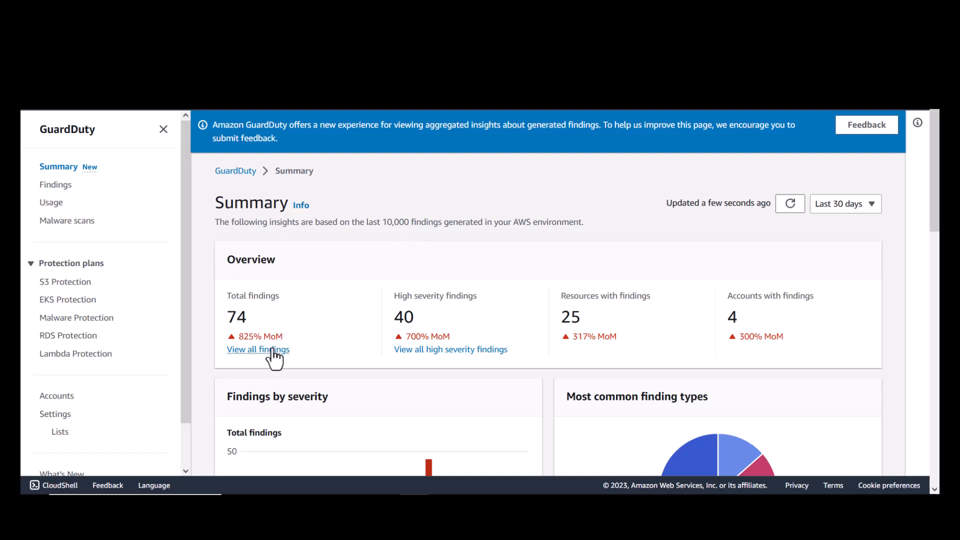
{"action": "mouse_move", "coordinate": [409, 341]}
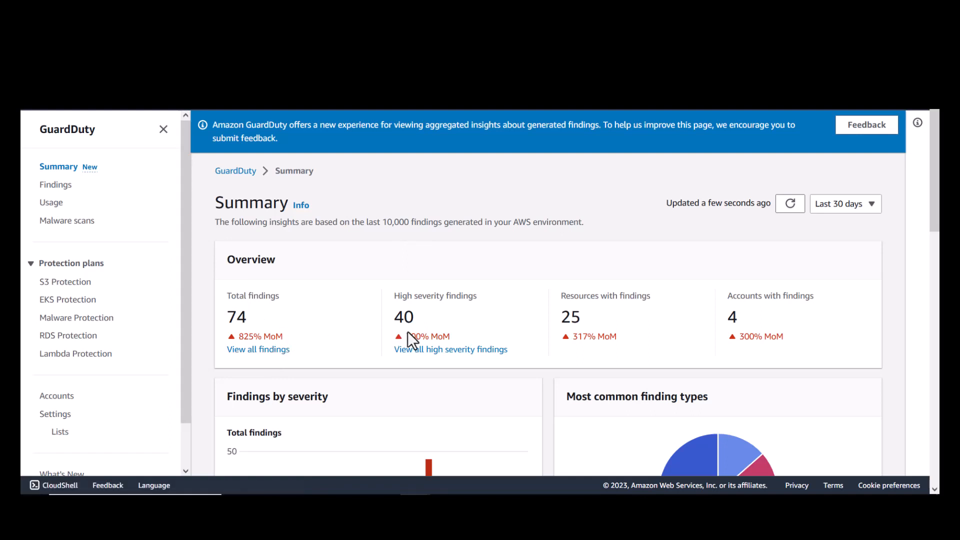
{"action": "mouse_move", "coordinate": [436, 332]}
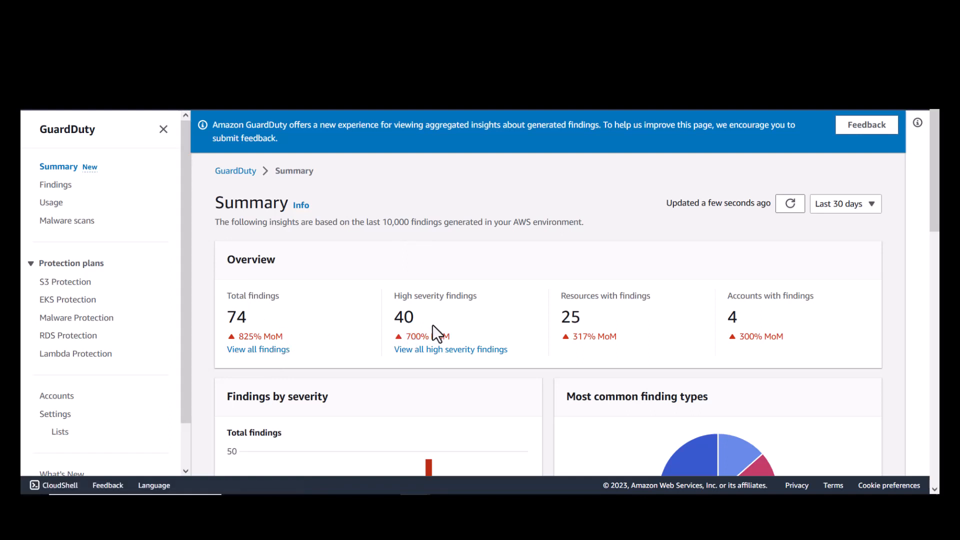
{"action": "mouse_move", "coordinate": [623, 340]}
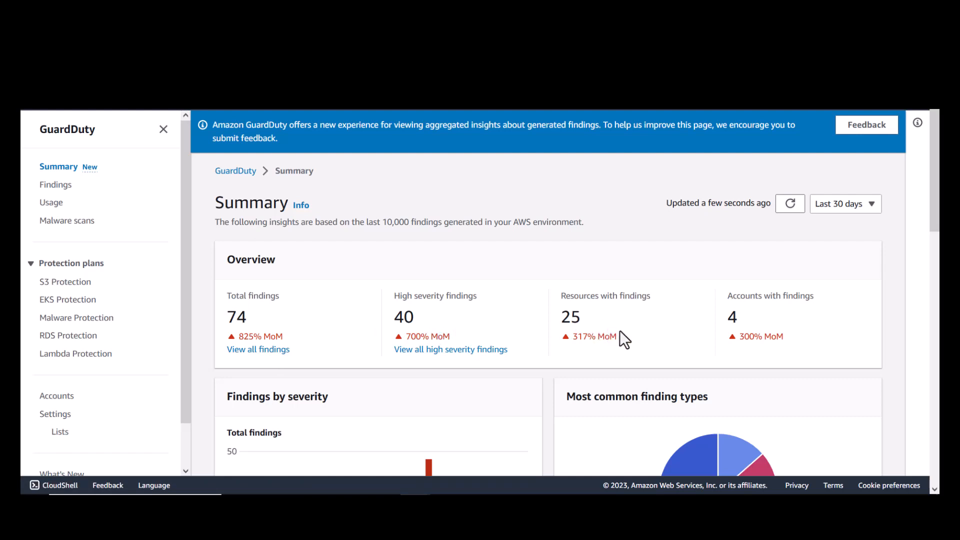
{"action": "mouse_move", "coordinate": [703, 331]}
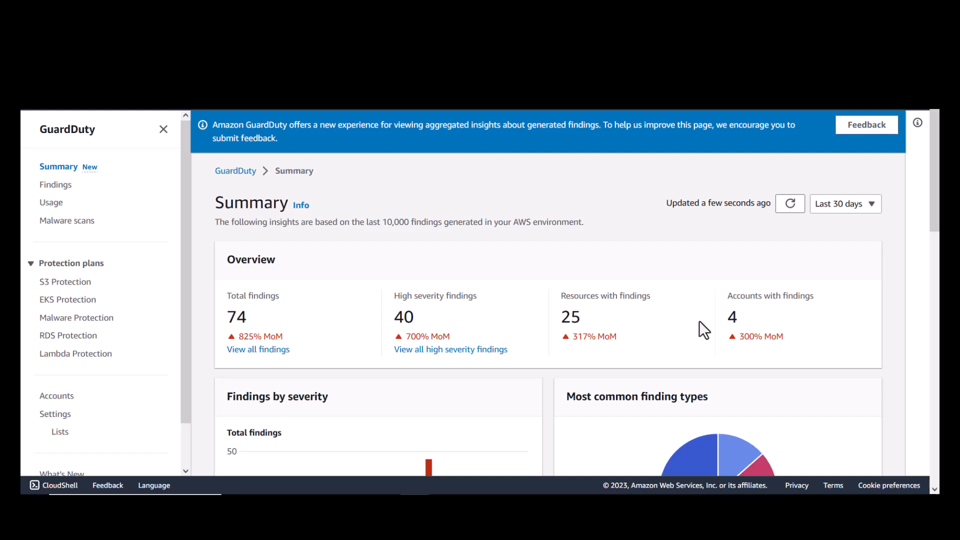
{"action": "mouse_move", "coordinate": [779, 323]}
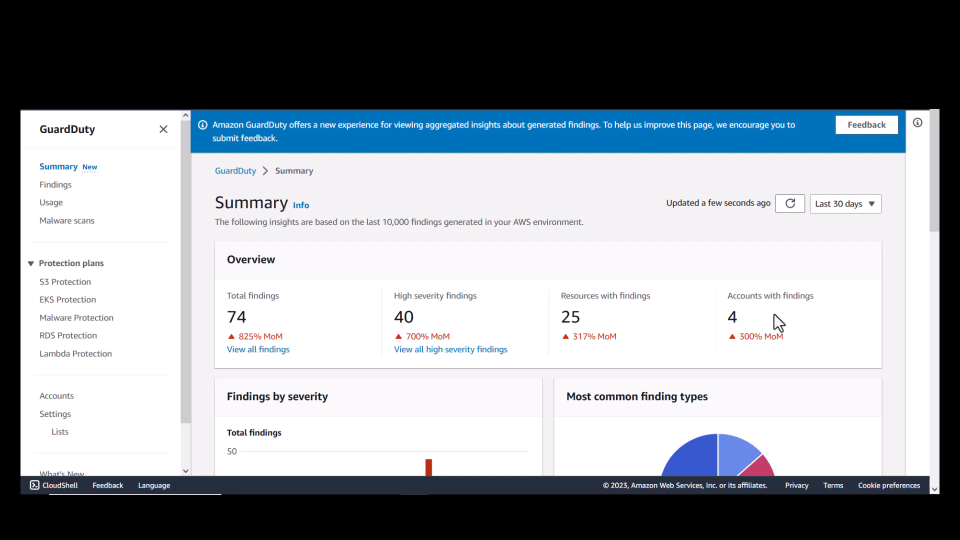
{"action": "scroll", "scroll_direction": "down", "scroll_amount": 3}
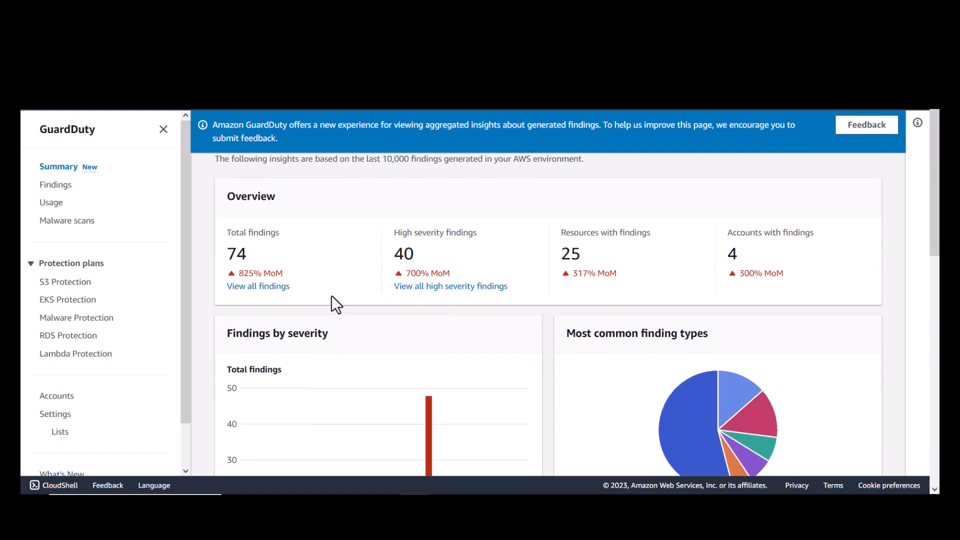
{"action": "scroll", "scroll_direction": "down", "scroll_amount": 3}
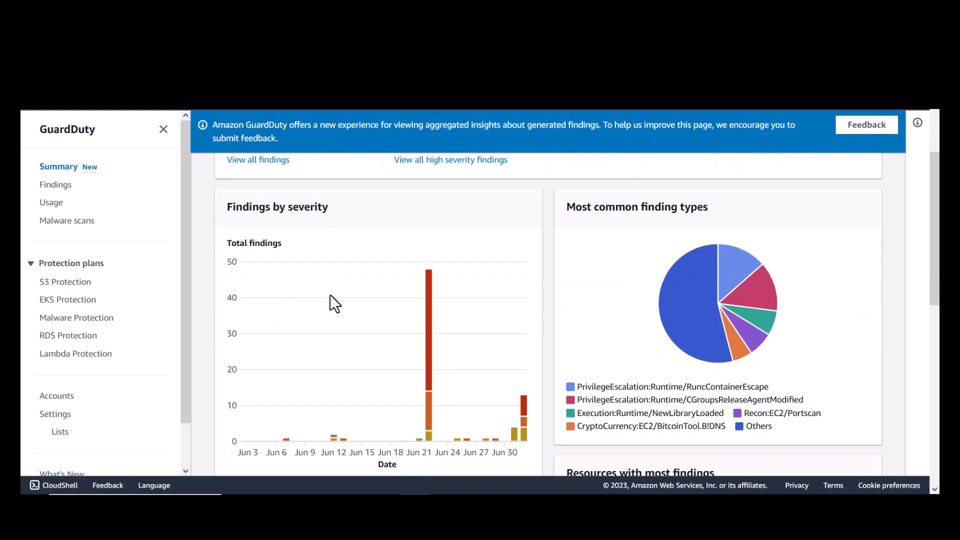
{"action": "scroll", "scroll_direction": "down", "scroll_amount": 3}
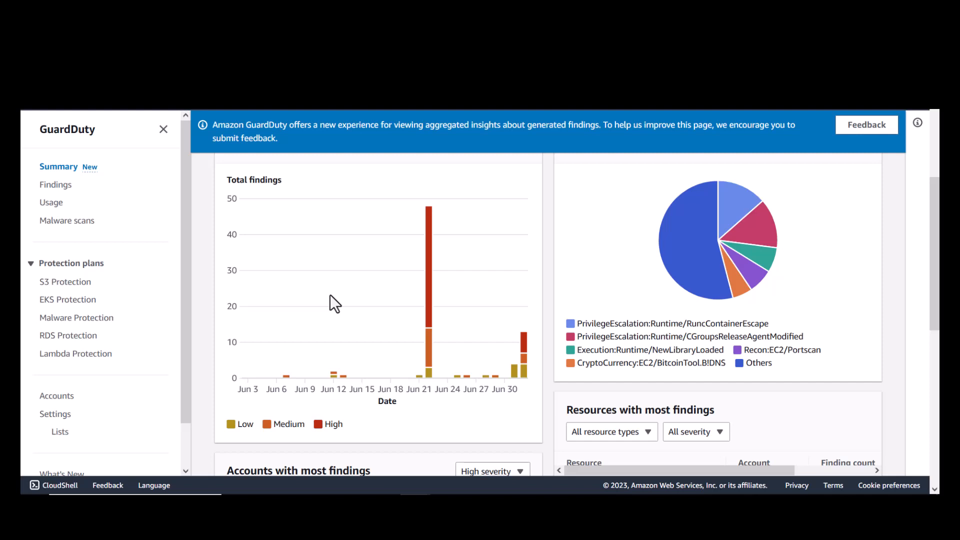
{"action": "mouse_move", "coordinate": [637, 309]}
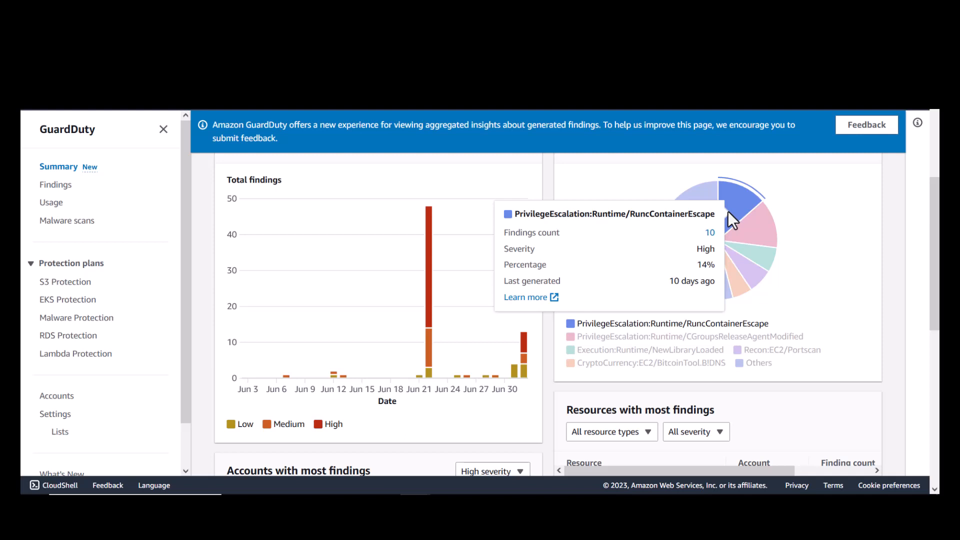
{"action": "mouse_move", "coordinate": [730, 222]}
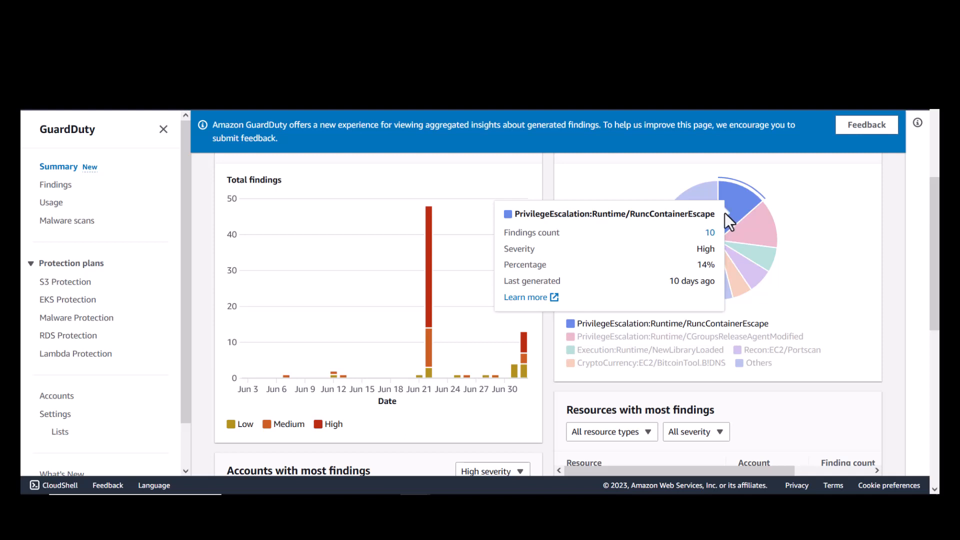
{"action": "scroll", "scroll_direction": "down", "scroll_amount": 3}
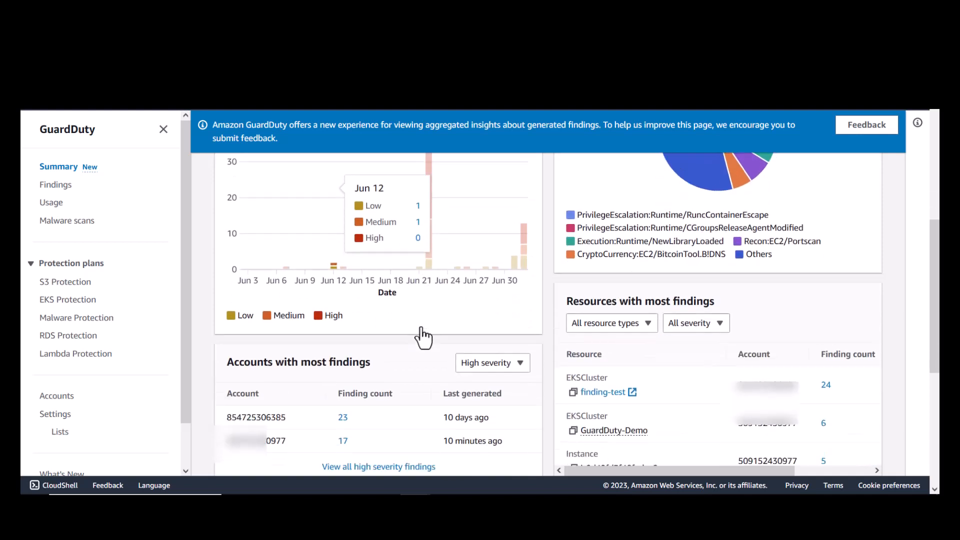
{"action": "scroll", "scroll_direction": "down", "scroll_amount": 3}
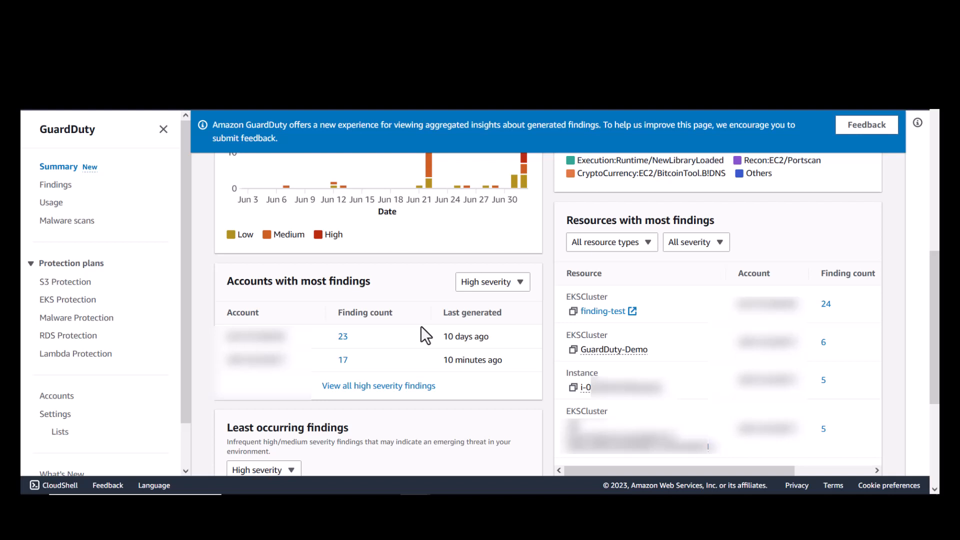
{"action": "mouse_move", "coordinate": [300, 315]}
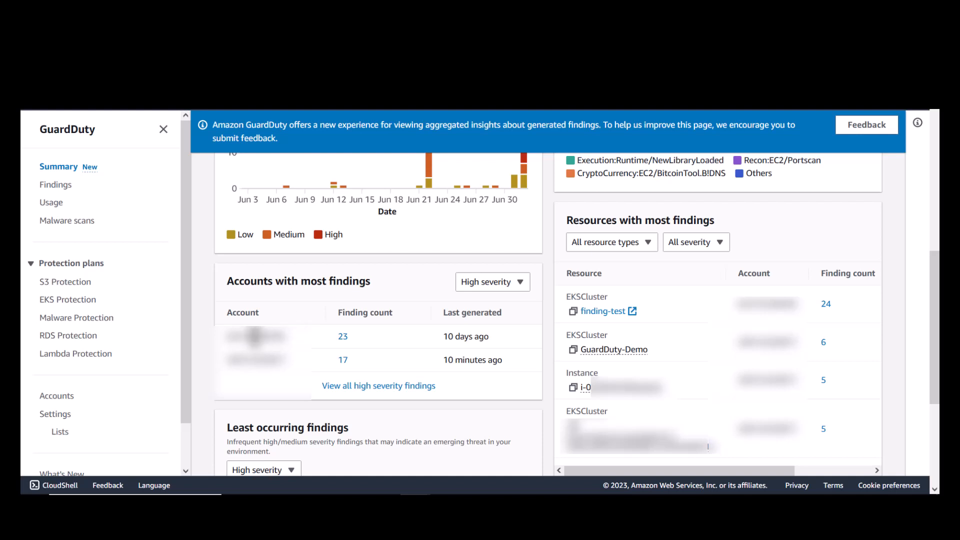
{"action": "mouse_move", "coordinate": [343, 337]}
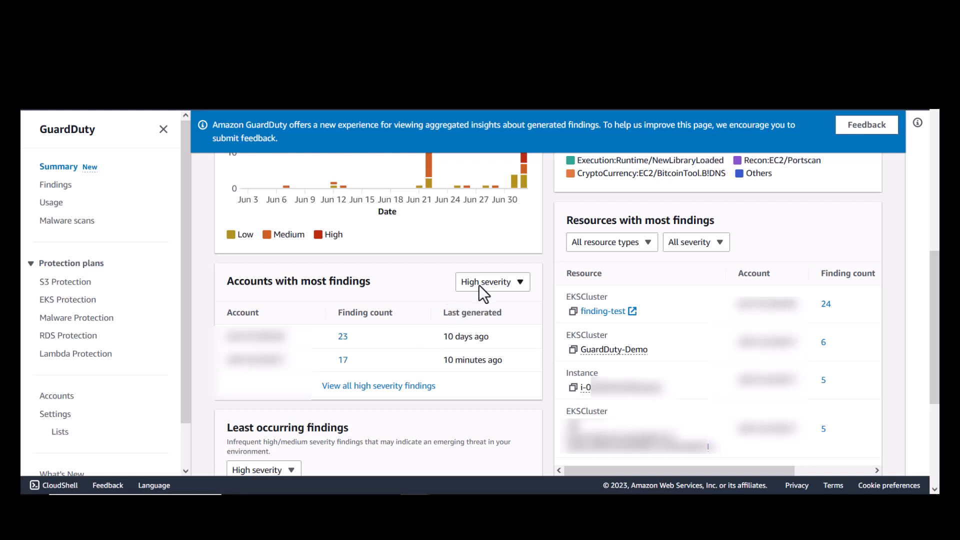
{"action": "left_click", "coordinate": [492, 282]}
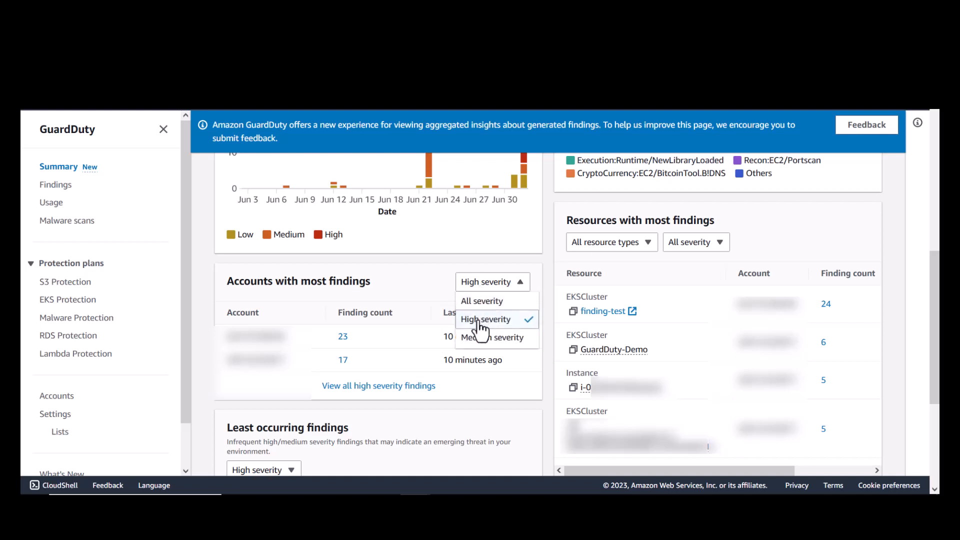
{"action": "left_click", "coordinate": [486, 319]}
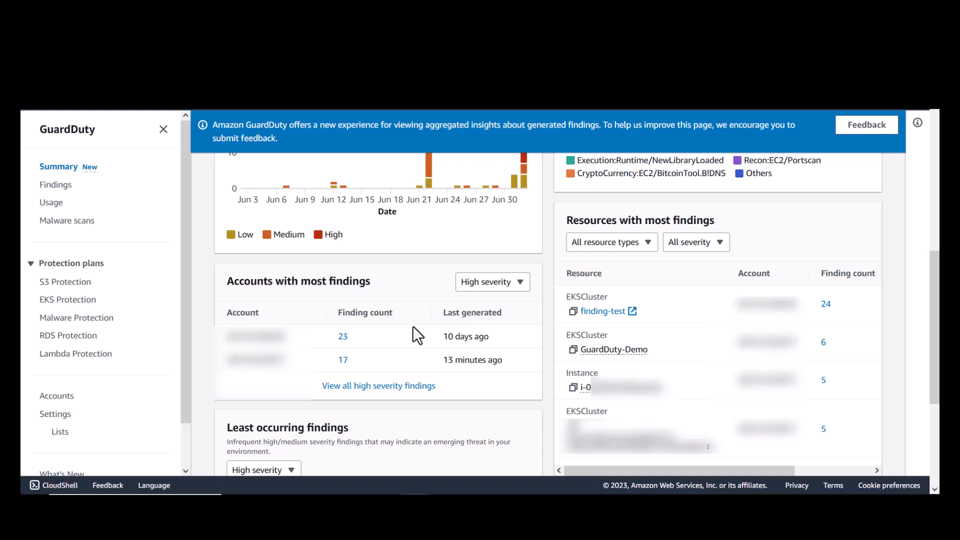
{"action": "mouse_move", "coordinate": [343, 337]}
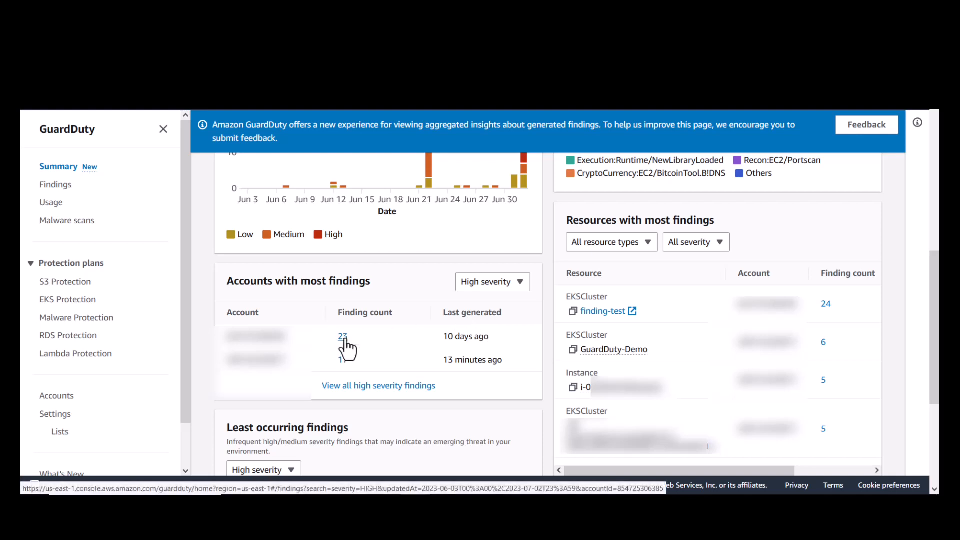
{"action": "left_click", "coordinate": [343, 336]}
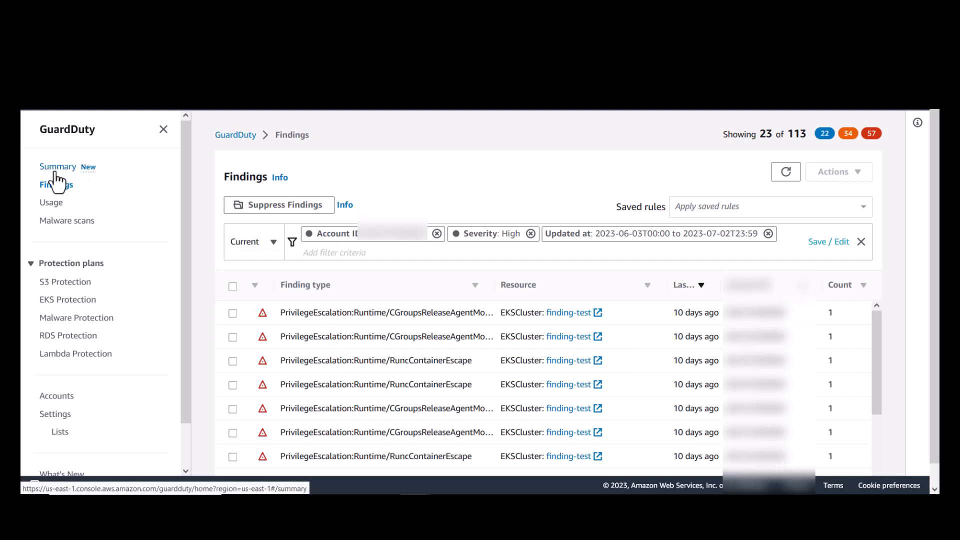
{"action": "left_click", "coordinate": [58, 166]}
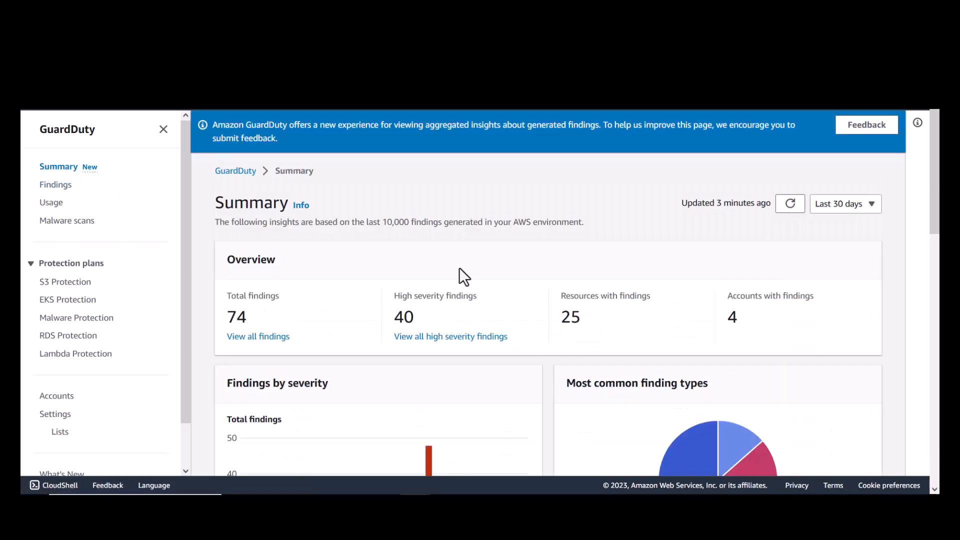
{"action": "scroll", "scroll_direction": "down", "scroll_amount": 3}
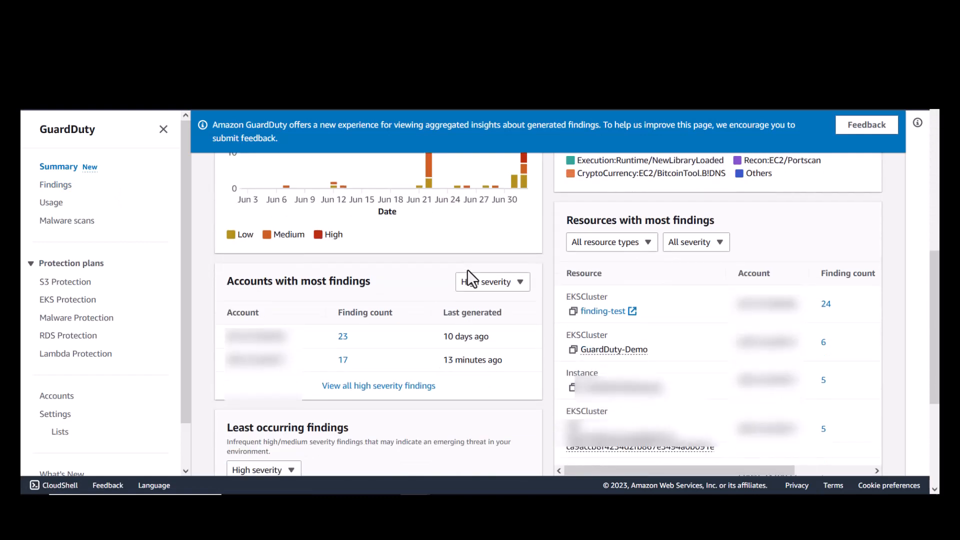
{"action": "mouse_move", "coordinate": [774, 293]}
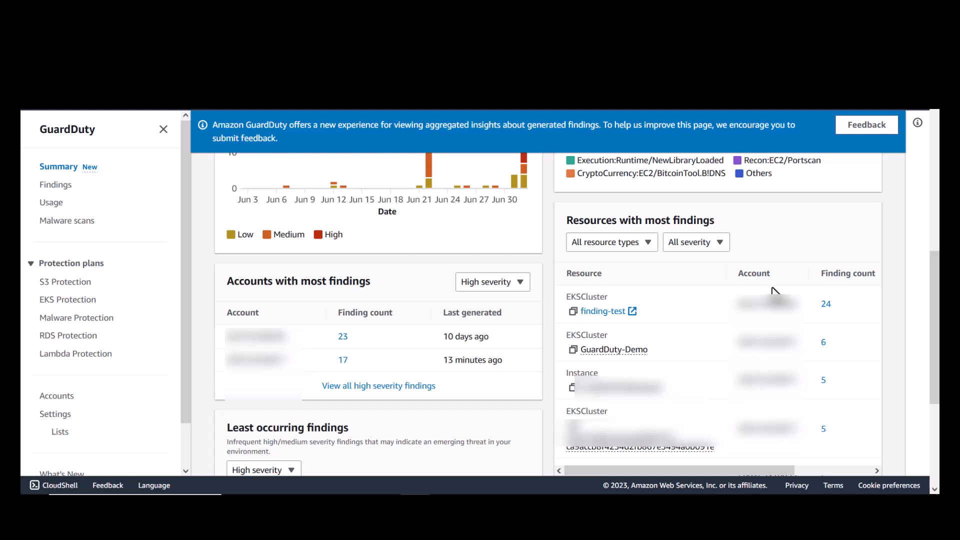
{"action": "mouse_move", "coordinate": [774, 300]}
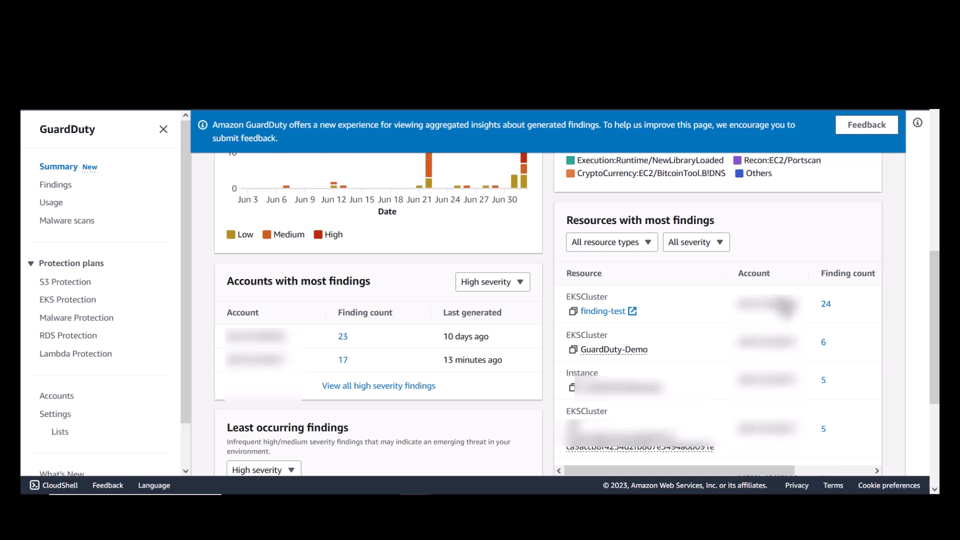
{"action": "mouse_move", "coordinate": [787, 302]}
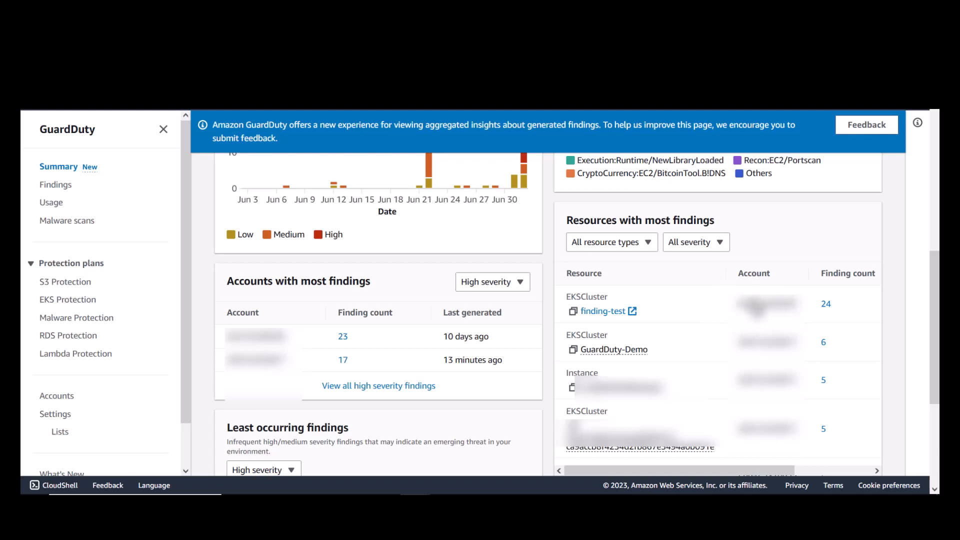
{"action": "mouse_move", "coordinate": [716, 309]}
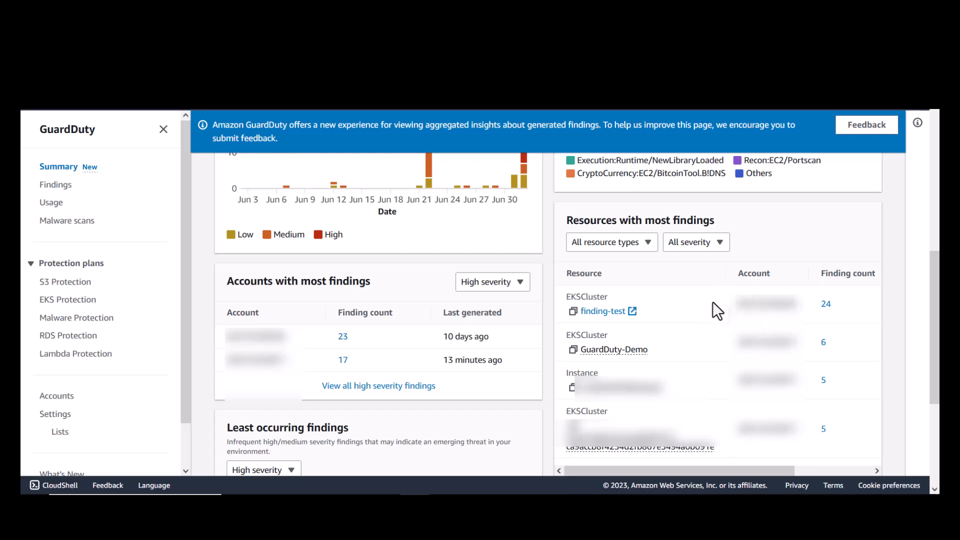
{"action": "mouse_move", "coordinate": [603, 311]}
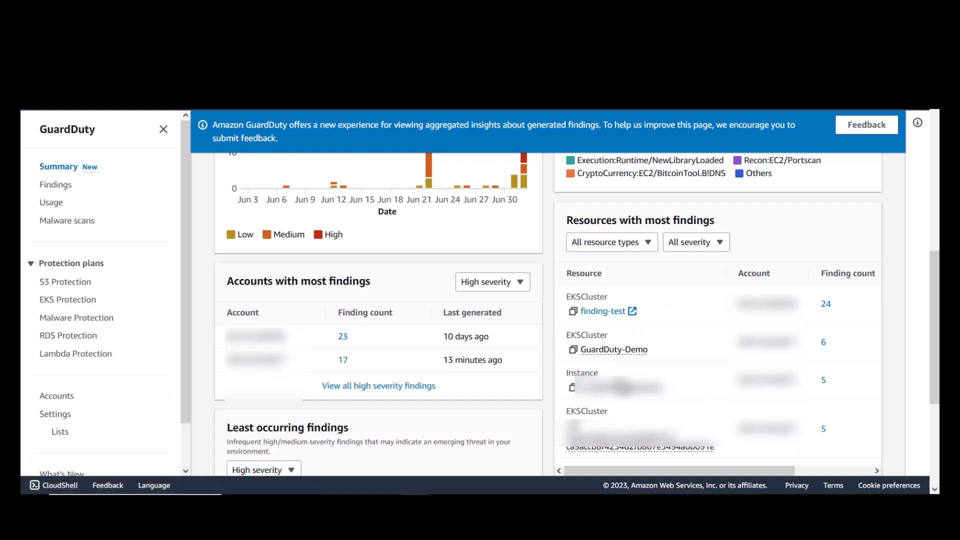
{"action": "mouse_move", "coordinate": [809, 392]}
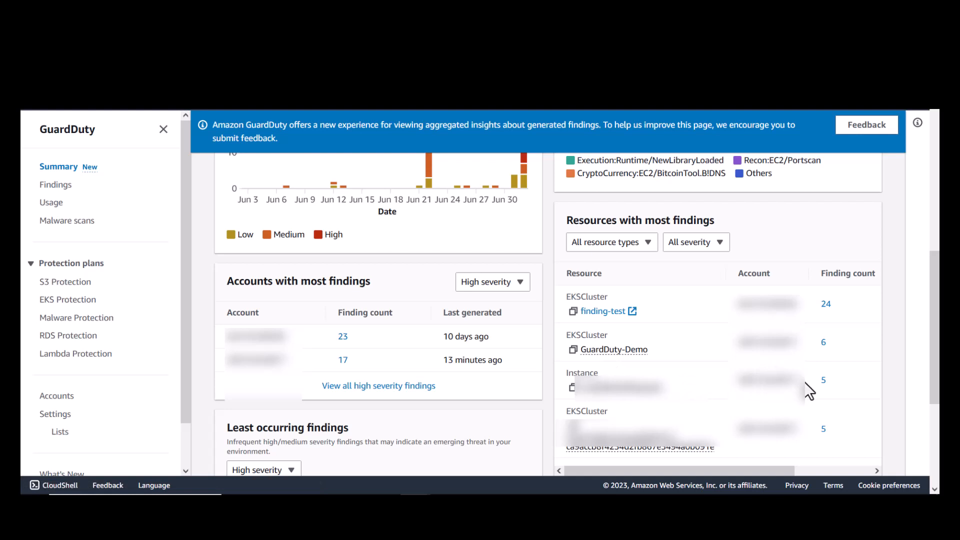
{"action": "mouse_move", "coordinate": [826, 317]}
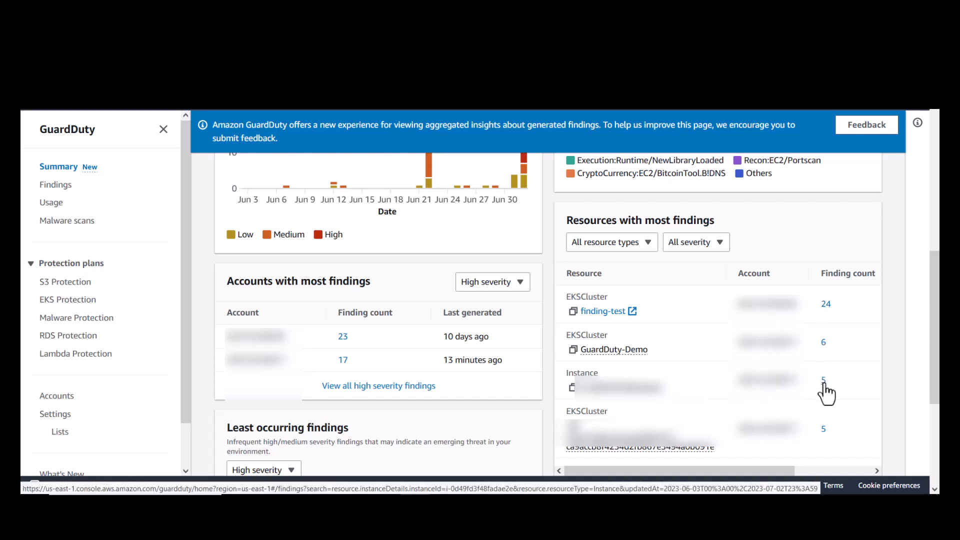
Step: Follow the finding count 5 for the Instance row to its findings list
{"action": "left_click", "coordinate": [823, 380]}
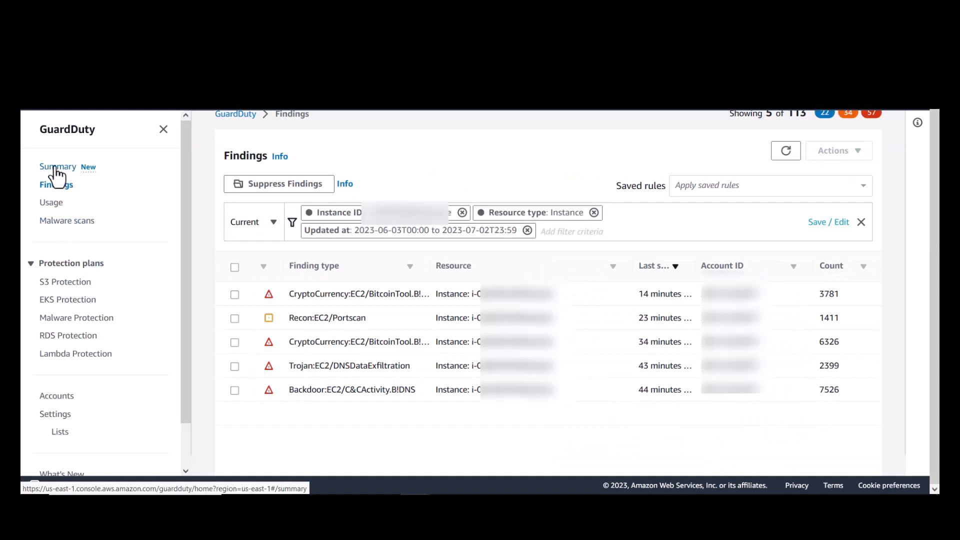
Step: Back on Summary, filter Resources with most findings to high-severity instances
{"action": "left_click", "coordinate": [58, 167]}
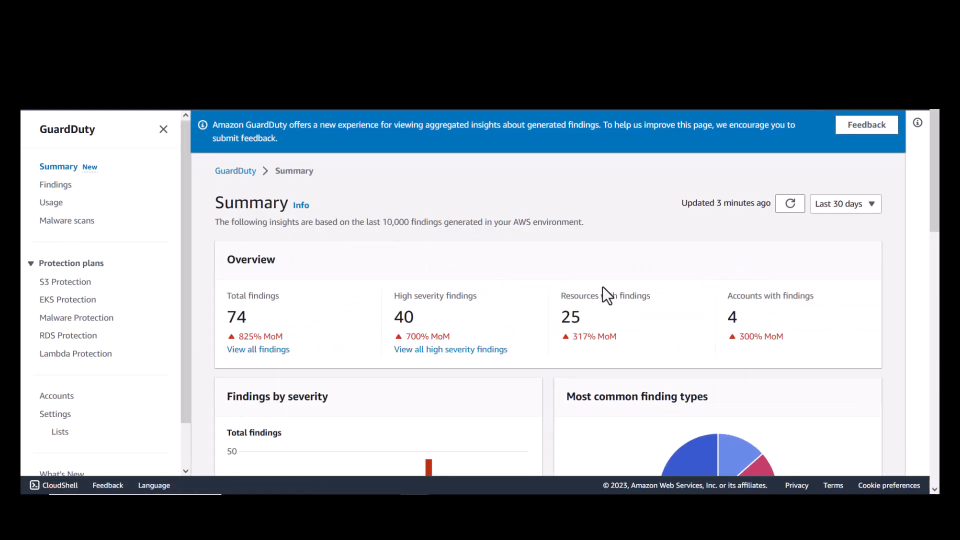
{"action": "scroll", "scroll_direction": "down", "scroll_amount": 3}
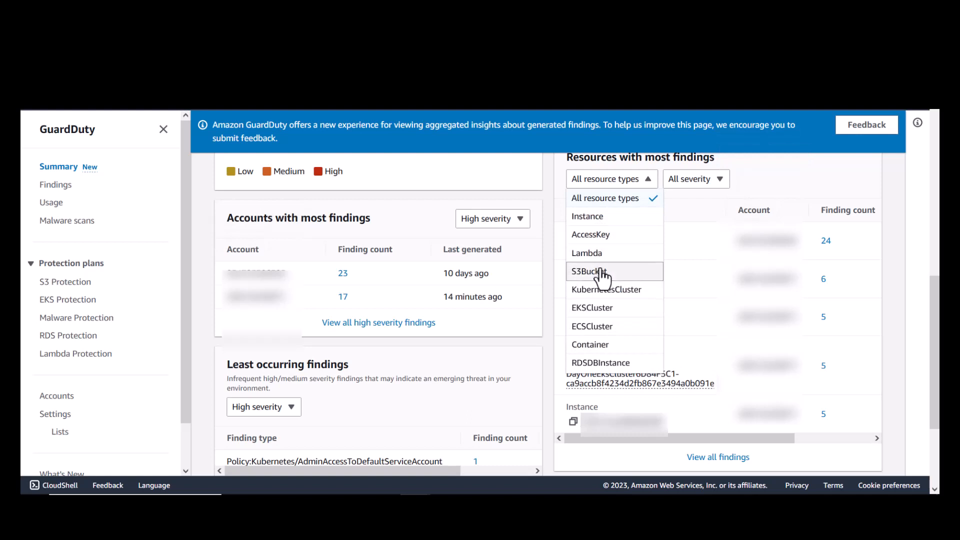
{"action": "mouse_move", "coordinate": [588, 271]}
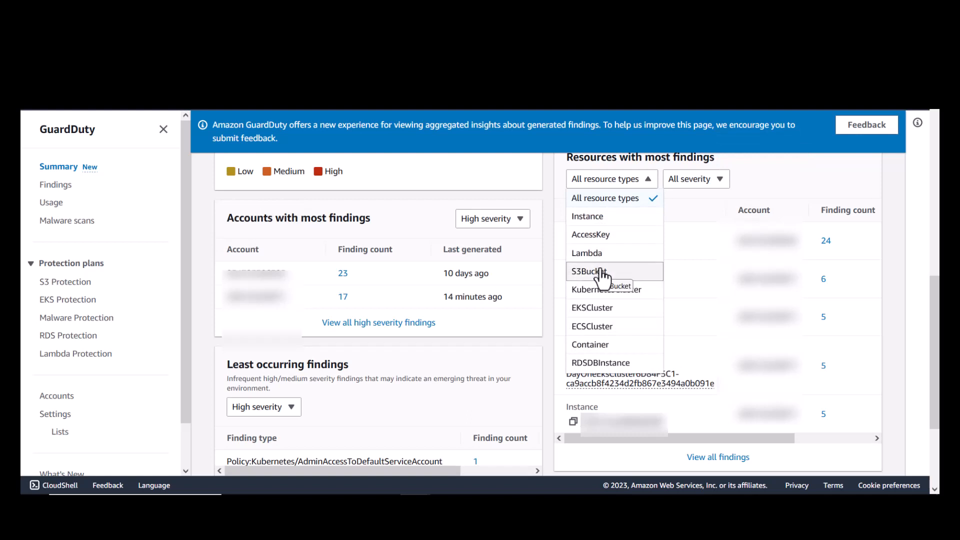
{"action": "mouse_move", "coordinate": [587, 216]}
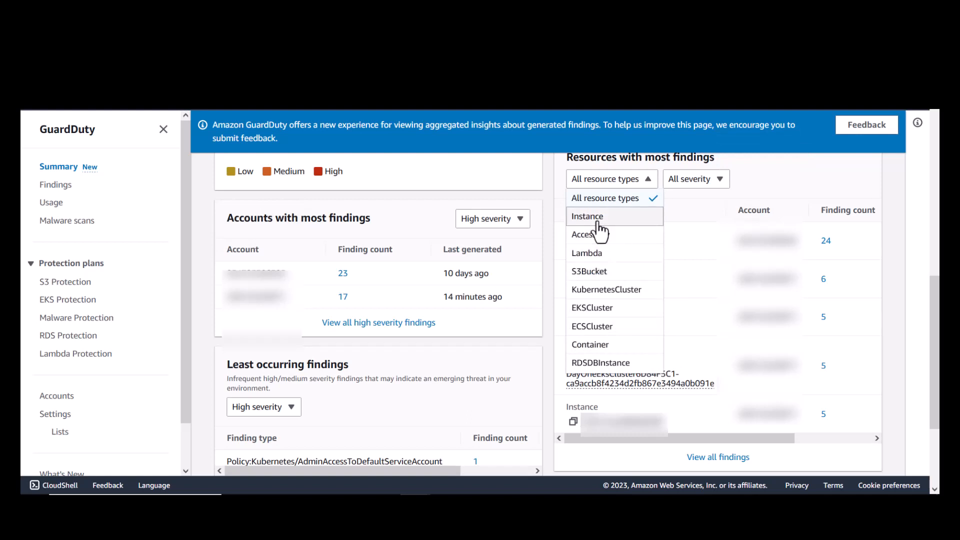
{"action": "left_click", "coordinate": [587, 216]}
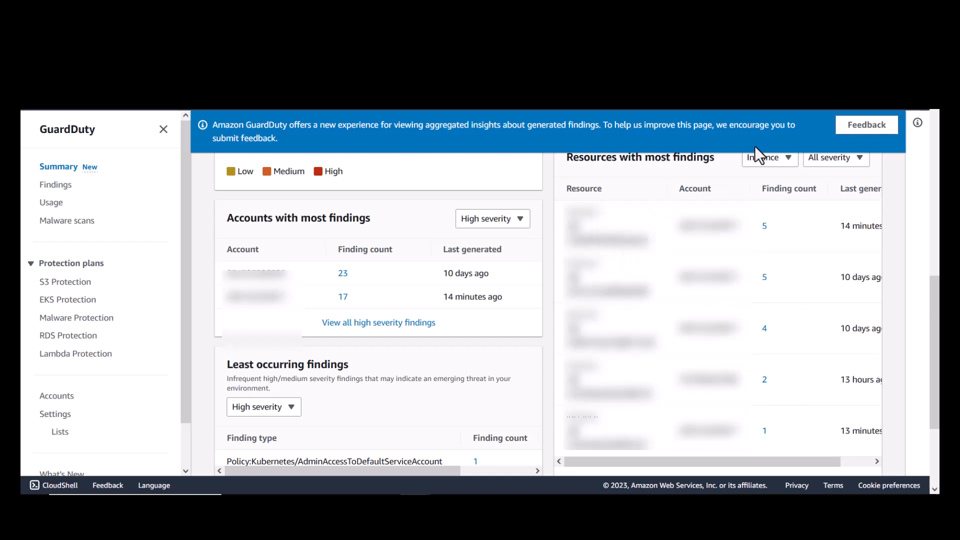
{"action": "left_click", "coordinate": [834, 157]}
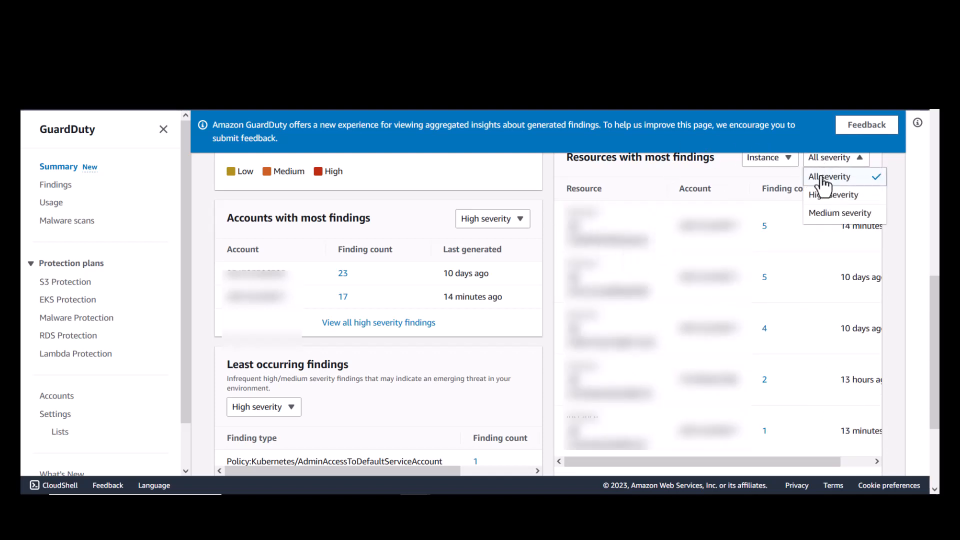
{"action": "left_click", "coordinate": [835, 195]}
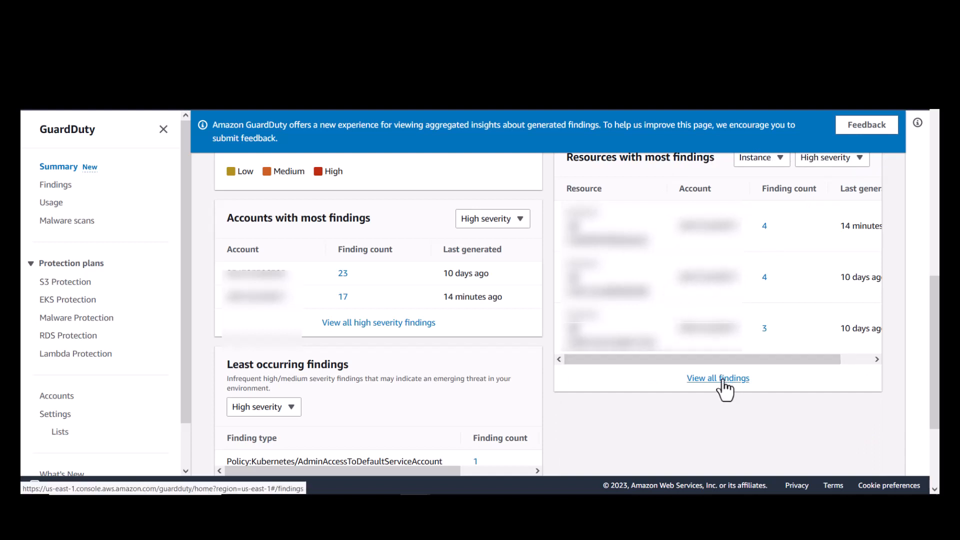
Step: View all 113 findings from the resources widget
{"action": "left_click", "coordinate": [718, 378]}
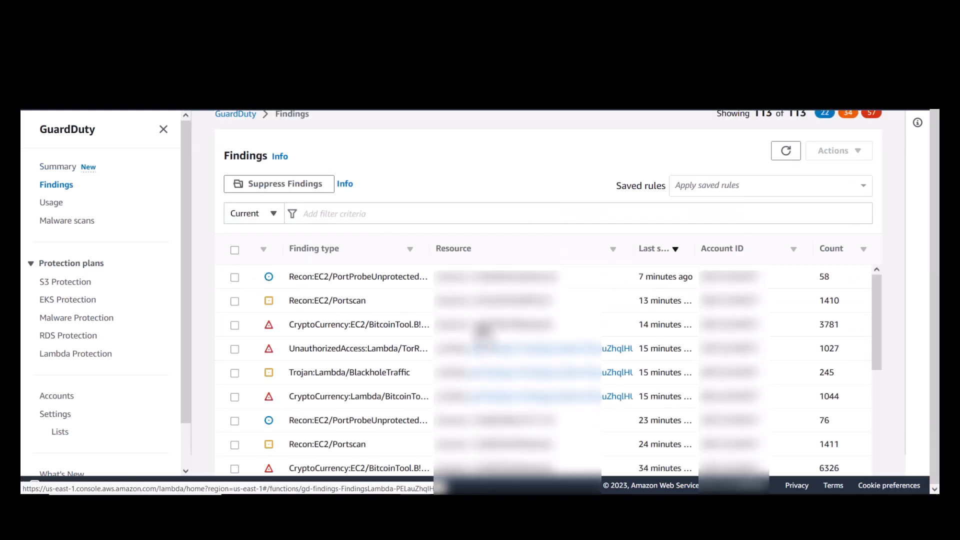
{"action": "scroll", "scroll_direction": "down", "scroll_amount": 3}
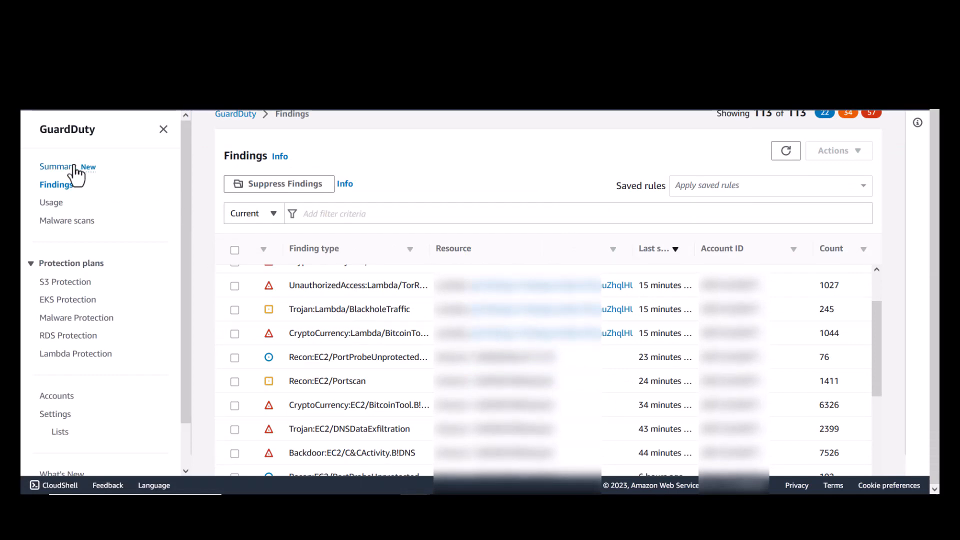
Step: Return to Summary and scroll to the high-severity Least occurring findings and their Last generated dates
{"action": "left_click", "coordinate": [58, 167]}
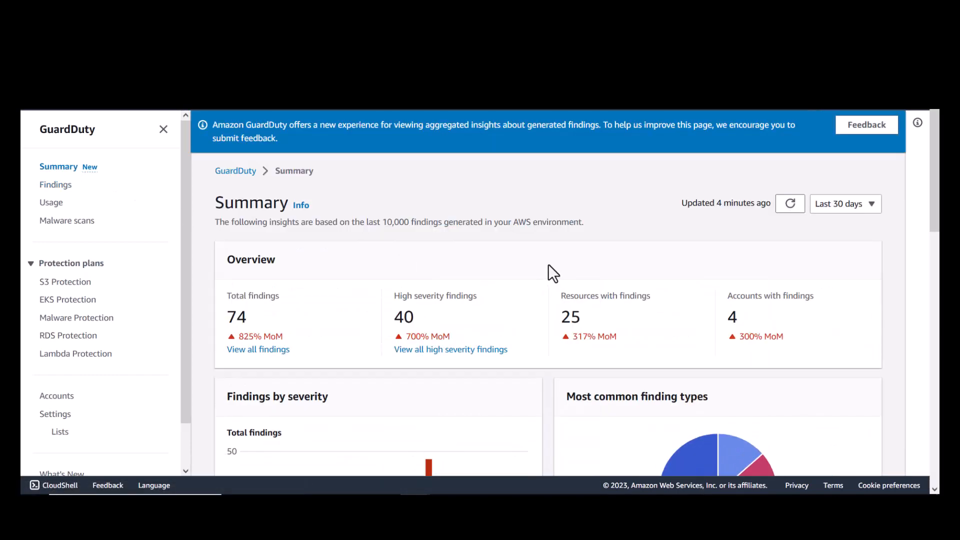
{"action": "scroll", "scroll_direction": "down", "scroll_amount": 3}
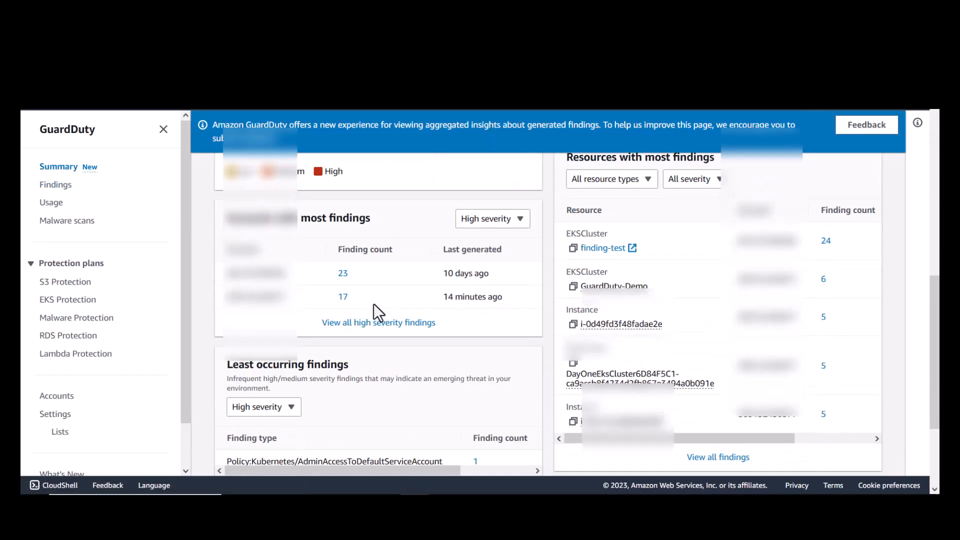
{"action": "scroll", "scroll_direction": "down", "scroll_amount": 3}
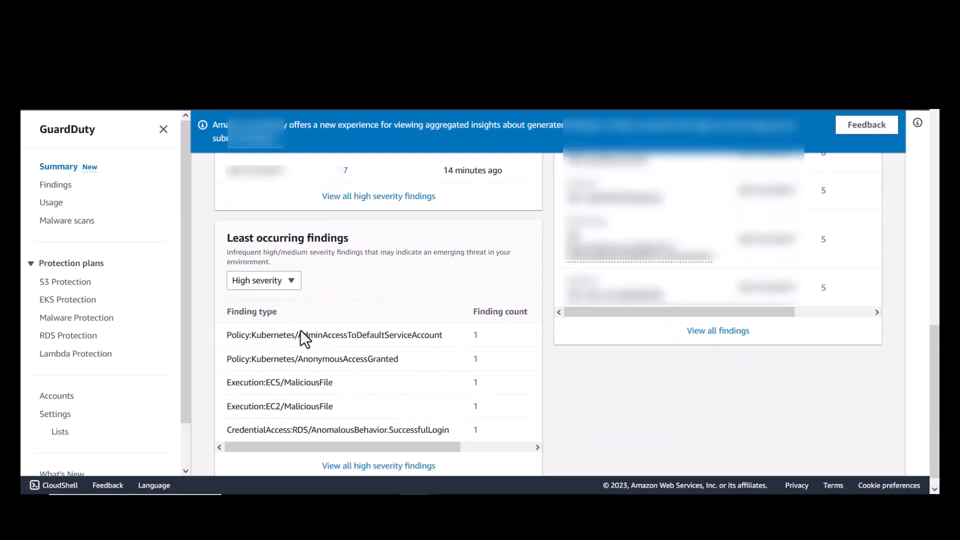
{"action": "mouse_move", "coordinate": [343, 297]}
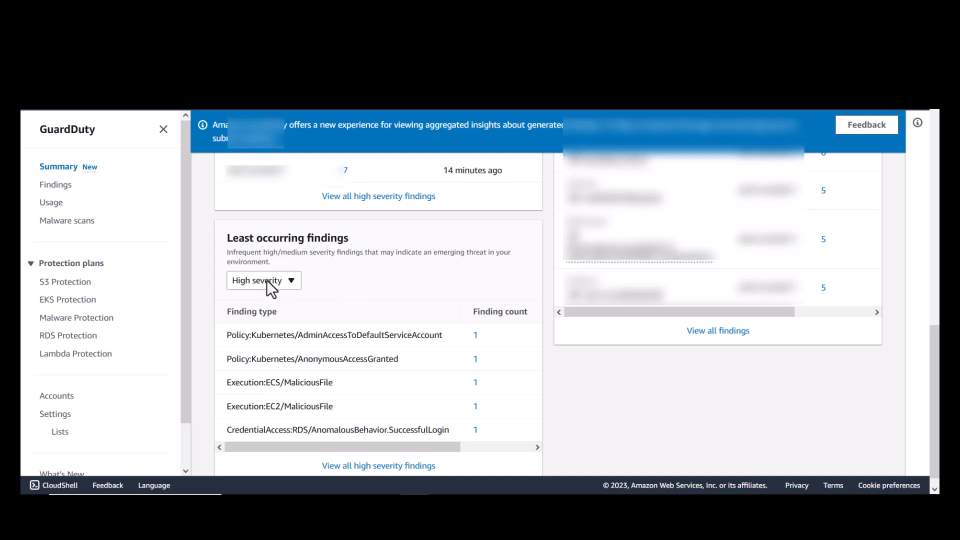
{"action": "mouse_move", "coordinate": [317, 296]}
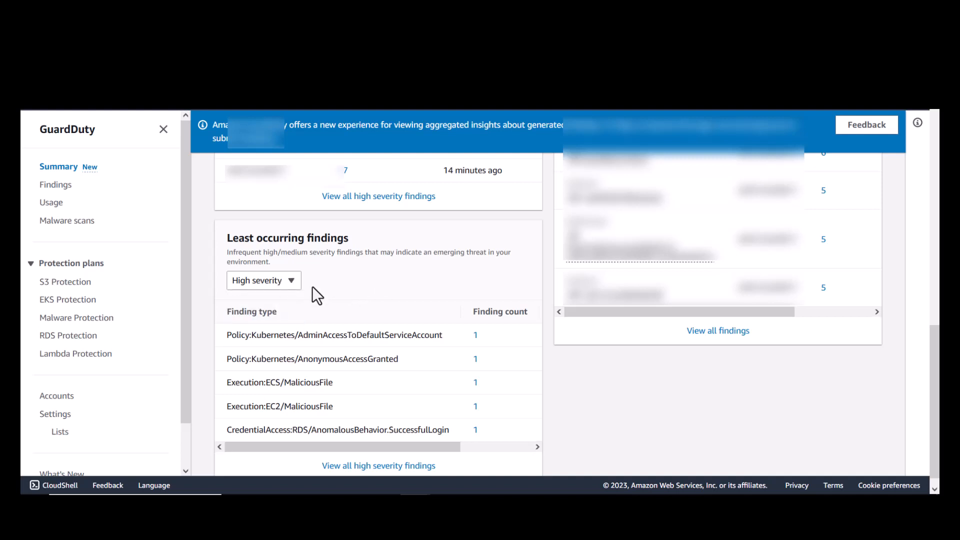
{"action": "mouse_move", "coordinate": [274, 288]}
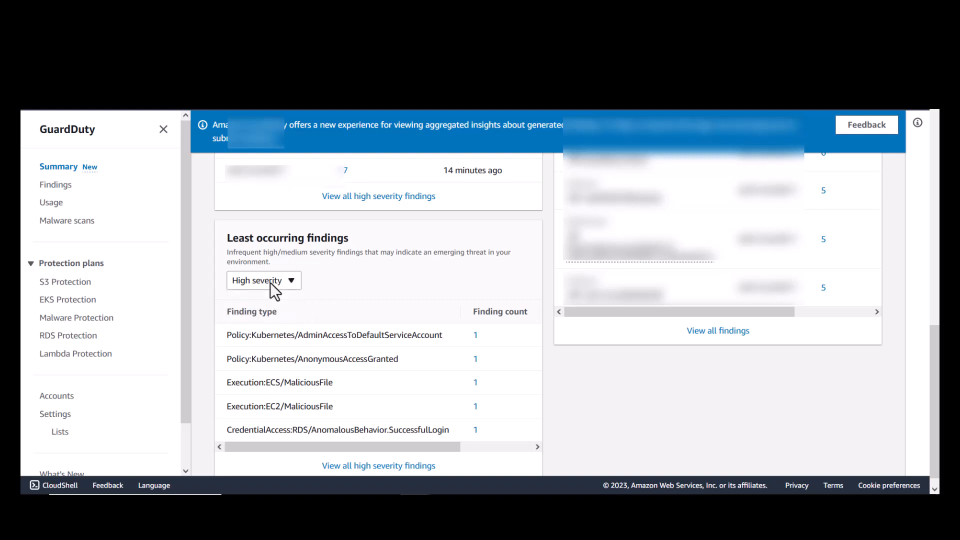
{"action": "scroll", "scroll_direction": "down", "scroll_amount": 3}
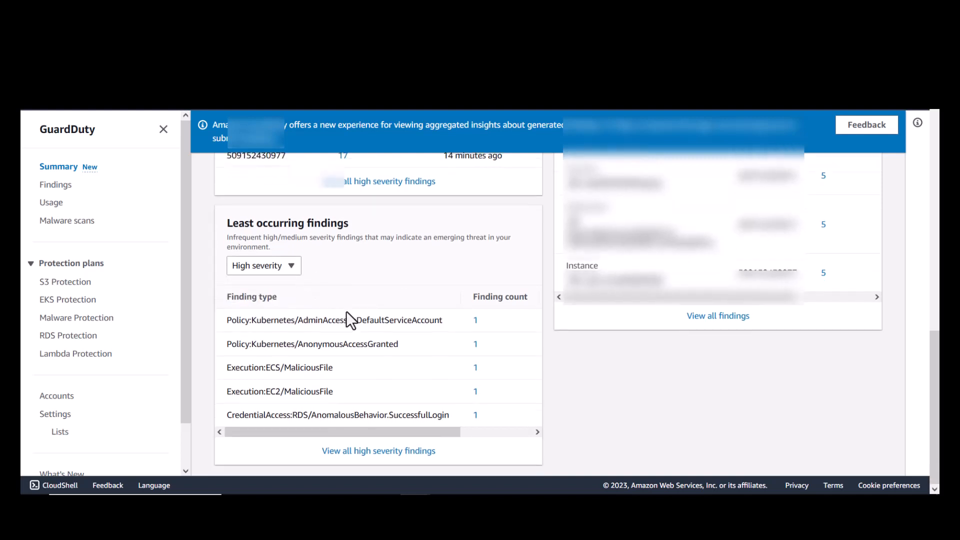
{"action": "mouse_move", "coordinate": [461, 340]}
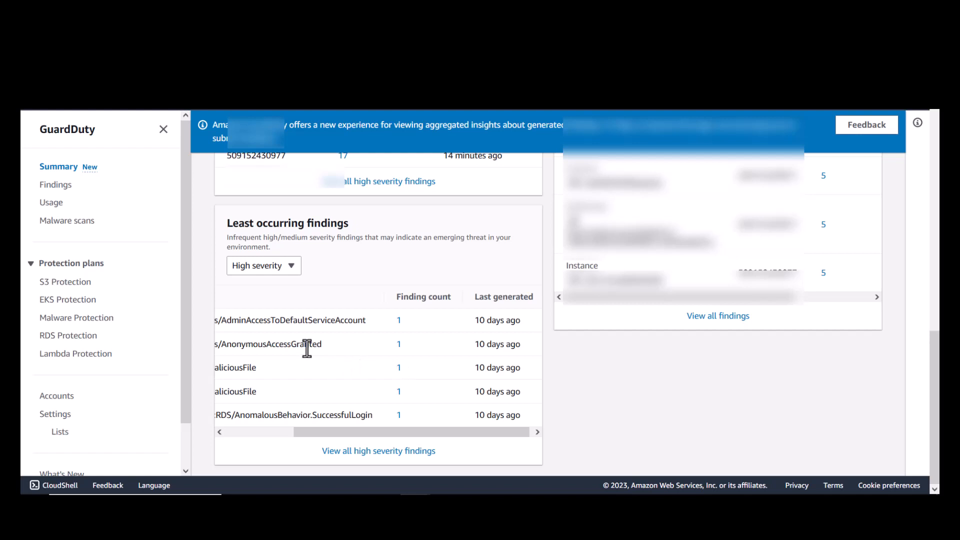
{"action": "mouse_move", "coordinate": [294, 315]}
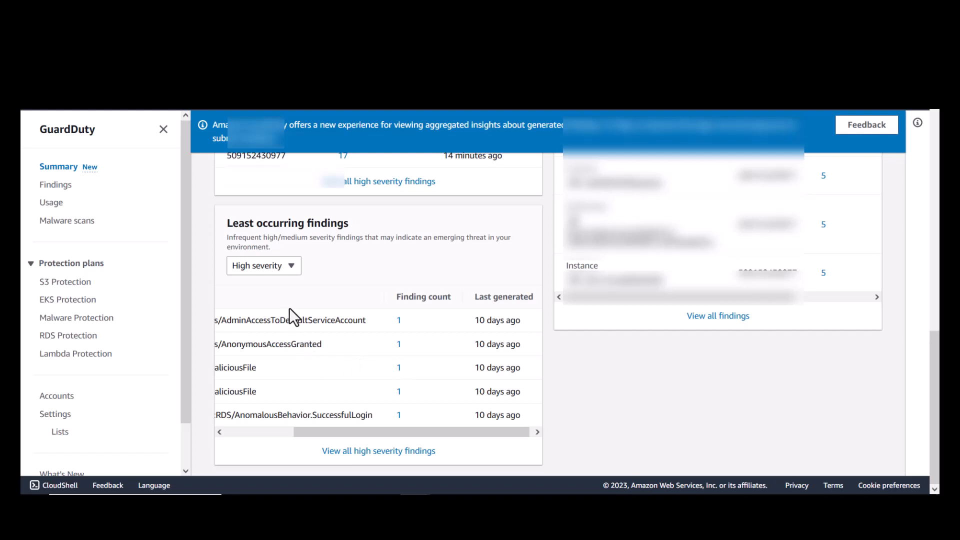
{"action": "mouse_move", "coordinate": [375, 459]}
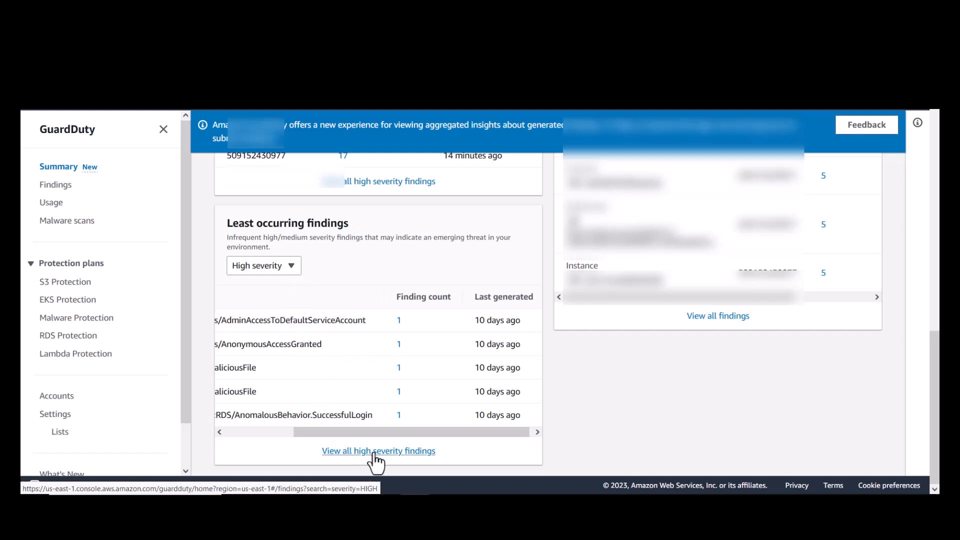
{"action": "left_click", "coordinate": [378, 451]}
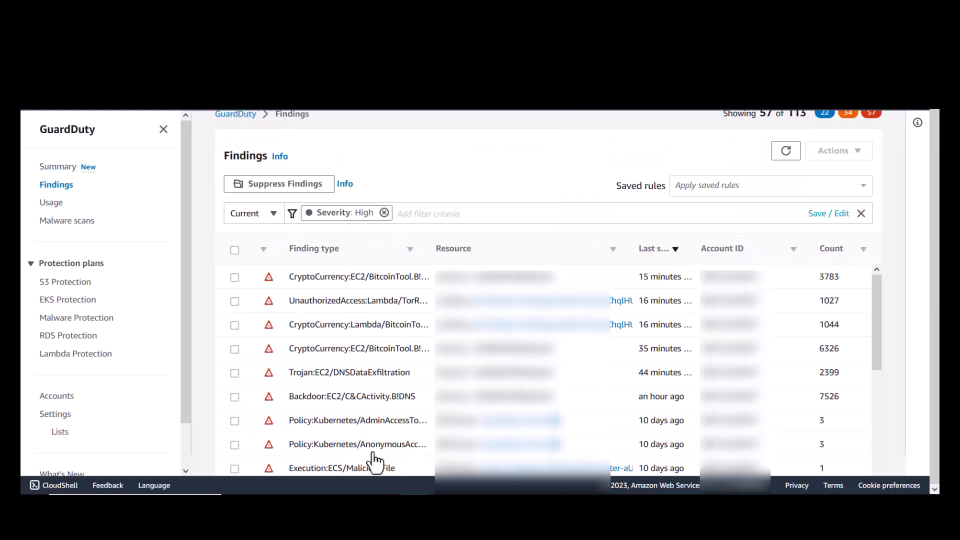
{"action": "mouse_move", "coordinate": [342, 404]}
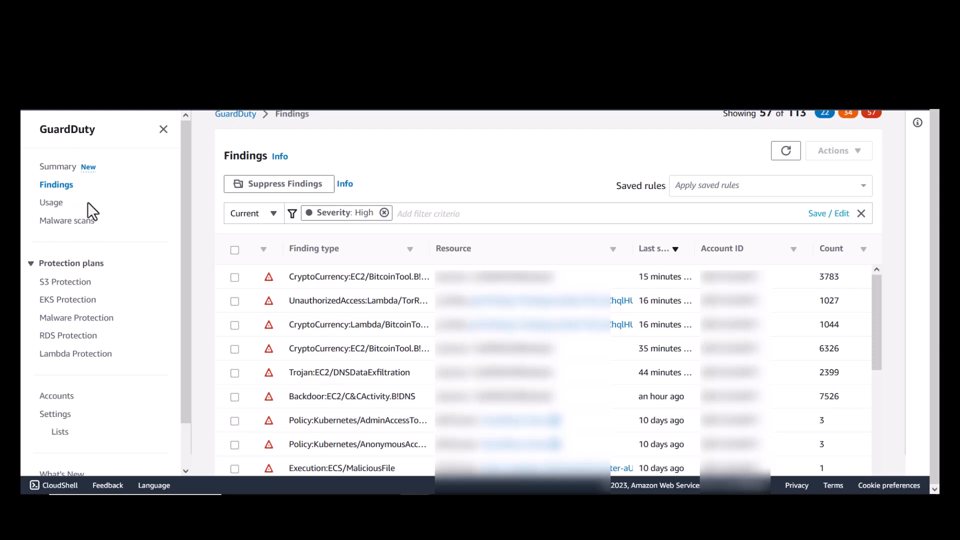
{"action": "mouse_move", "coordinate": [61, 174]}
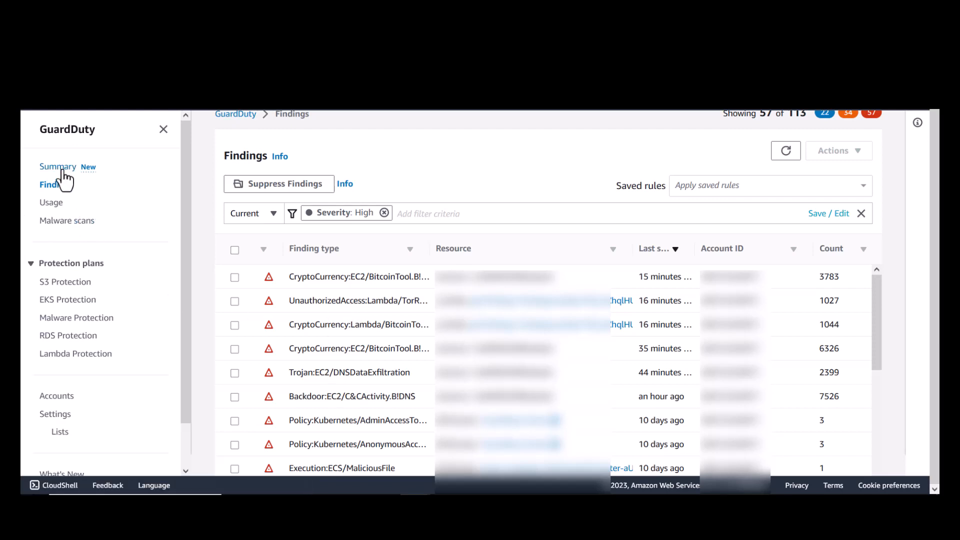
{"action": "left_click", "coordinate": [58, 166]}
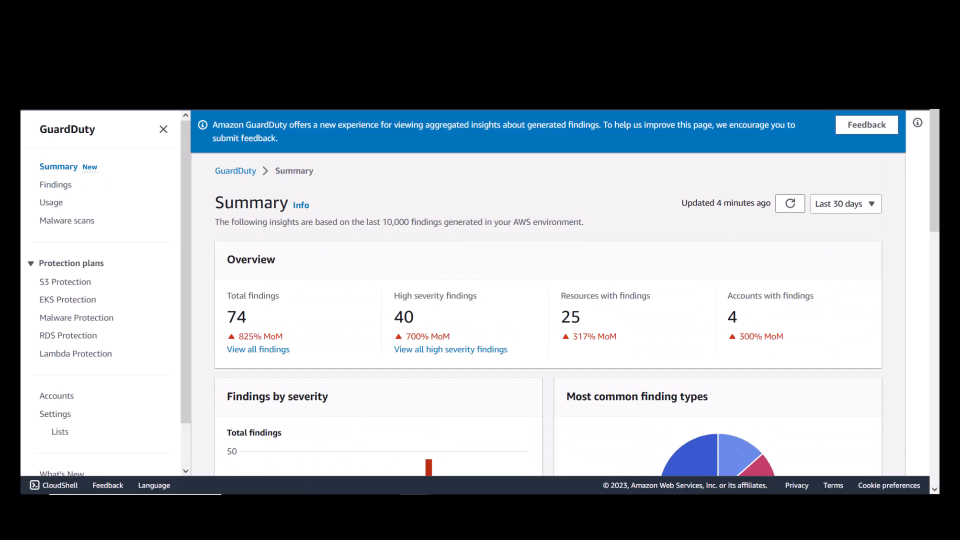